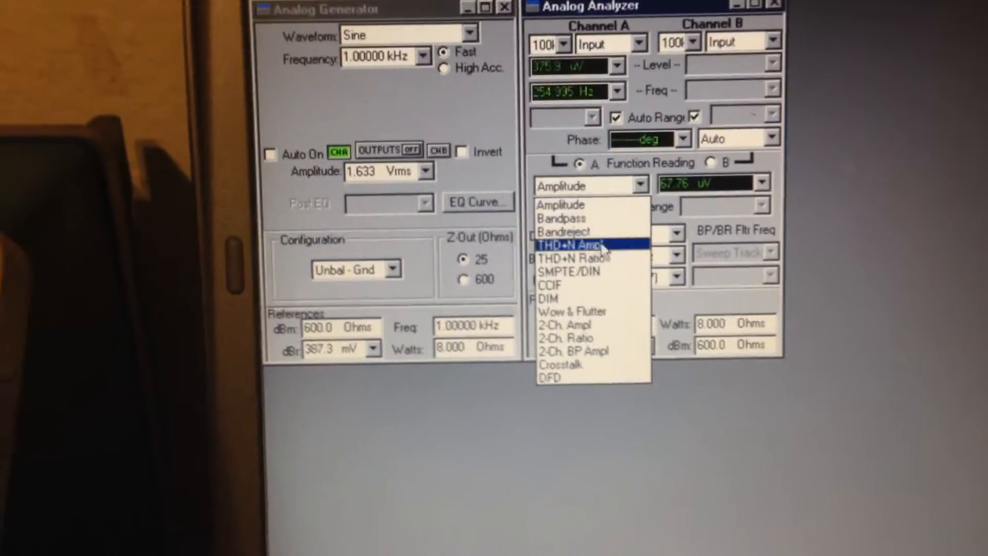
# Set the channel A function reading to THD+N Ratio
pyautogui.click(566, 257)
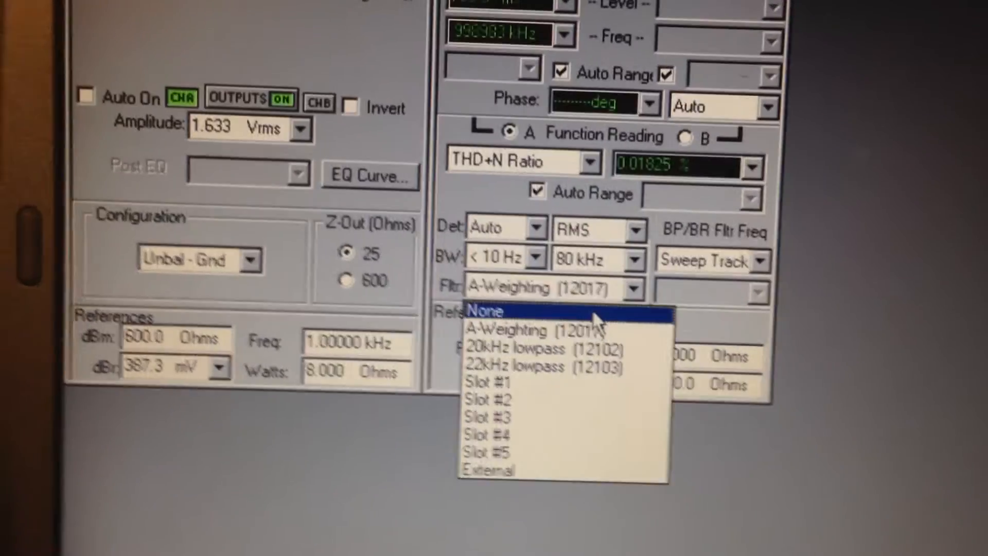
# Set the analyzer weighting filter to None instead of A-Weighting
pyautogui.click(484, 310)
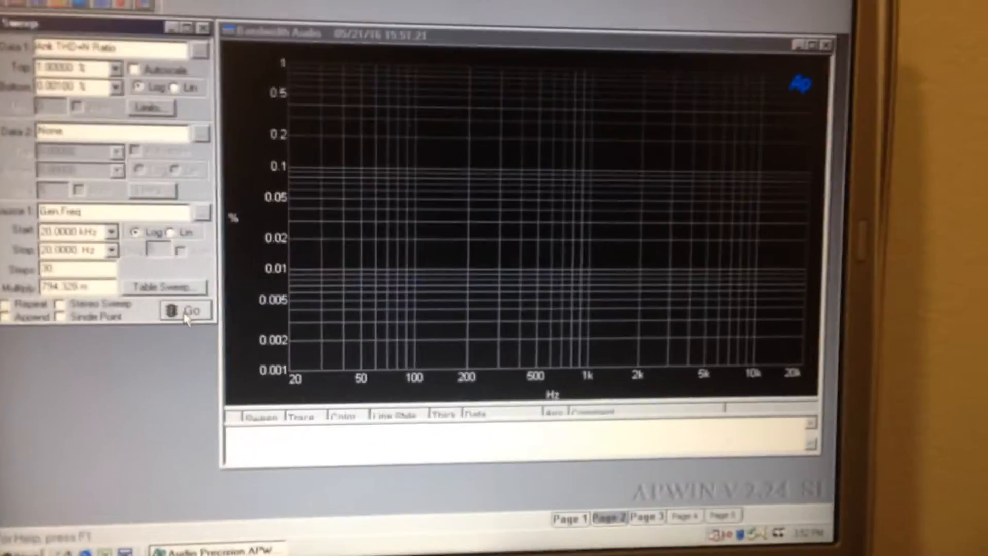
# Start the 30-step 20 kHz to 20 Hz THD+N ratio sweep with Go
pyautogui.click(185, 310)
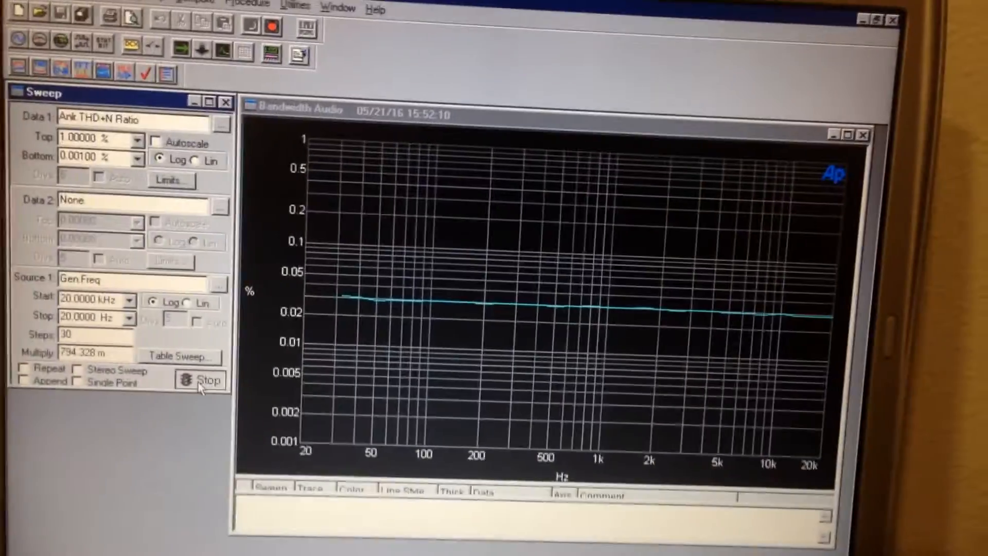